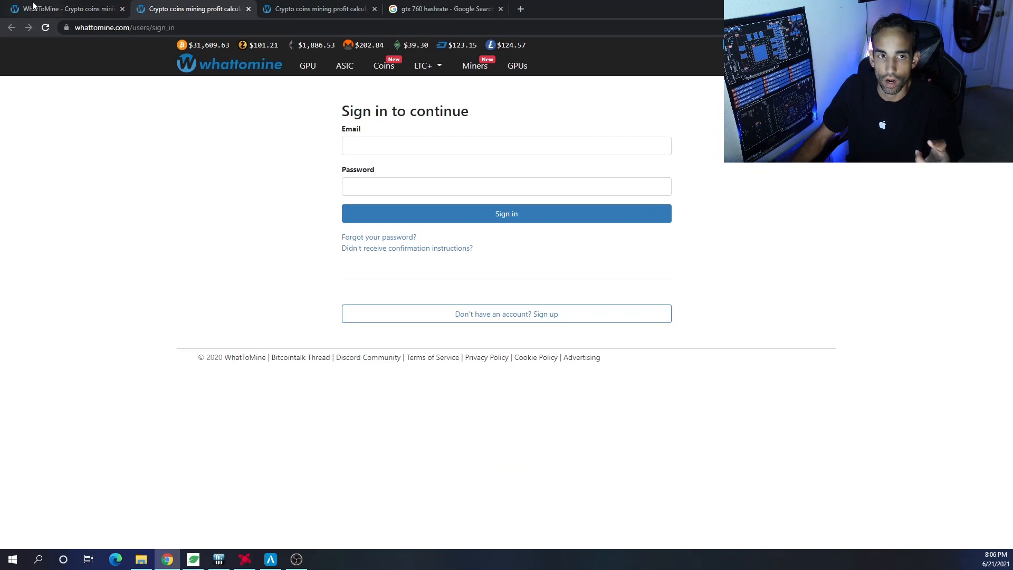
{"action": "mouse_move", "coordinate": [51, 236]}
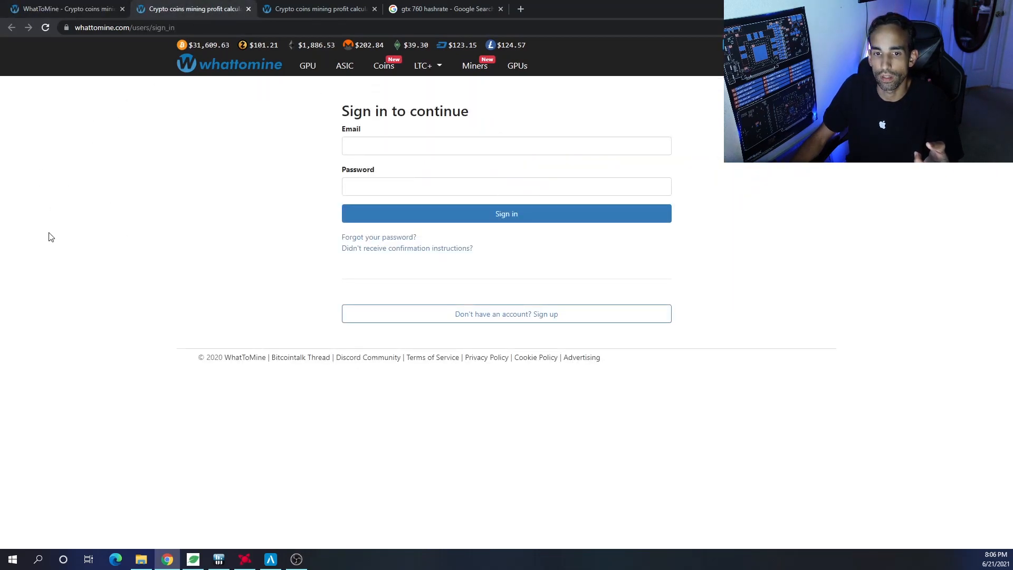
{"action": "mouse_move", "coordinate": [474, 313]}
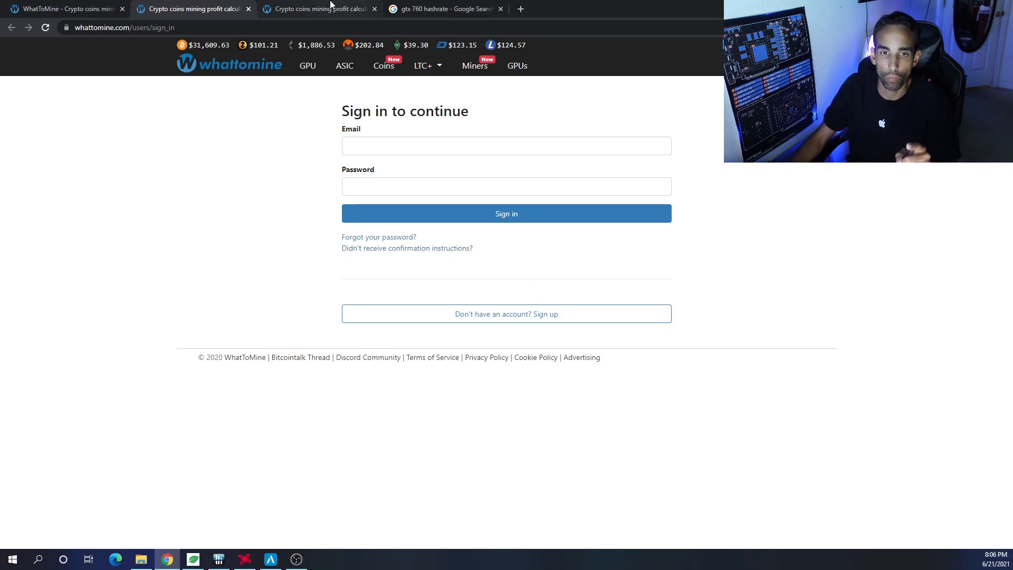
On the signed-in custom GPU configurations page, choose GeForce RTX 3060 Ti as the configuration to copy.
{"action": "left_click", "coordinate": [506, 213]}
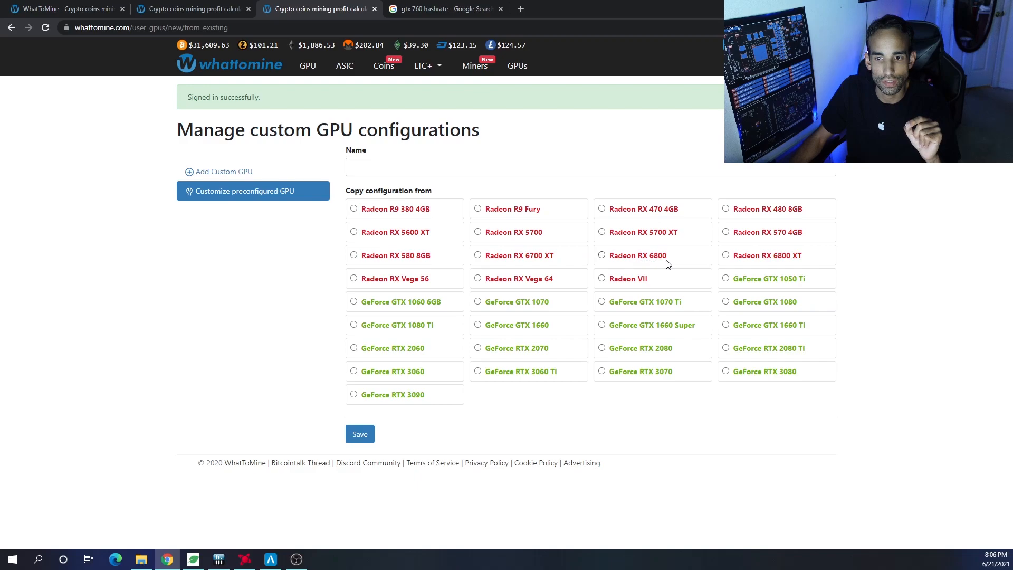
{"action": "mouse_move", "coordinate": [867, 271]}
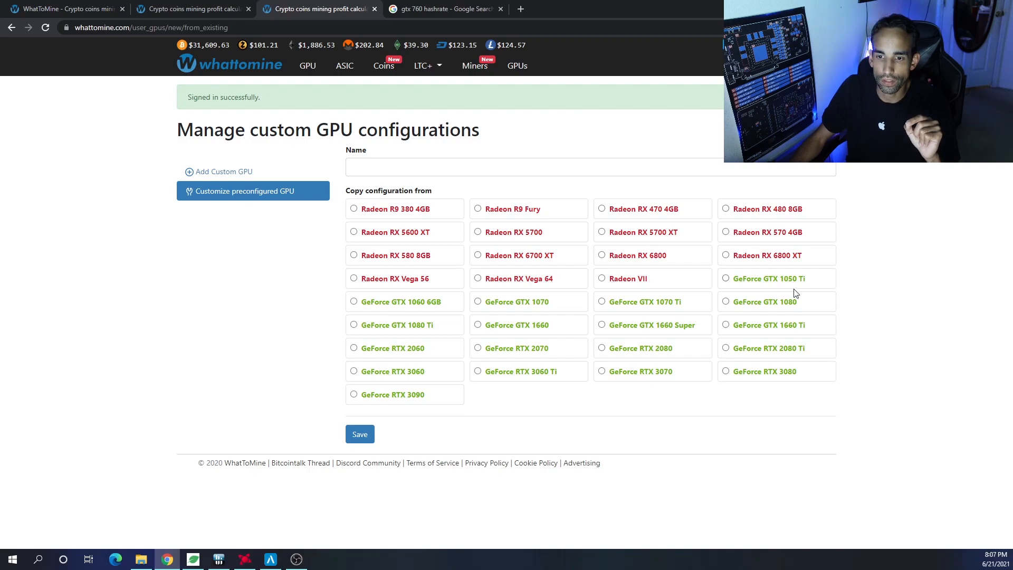
{"action": "mouse_move", "coordinate": [833, 322]}
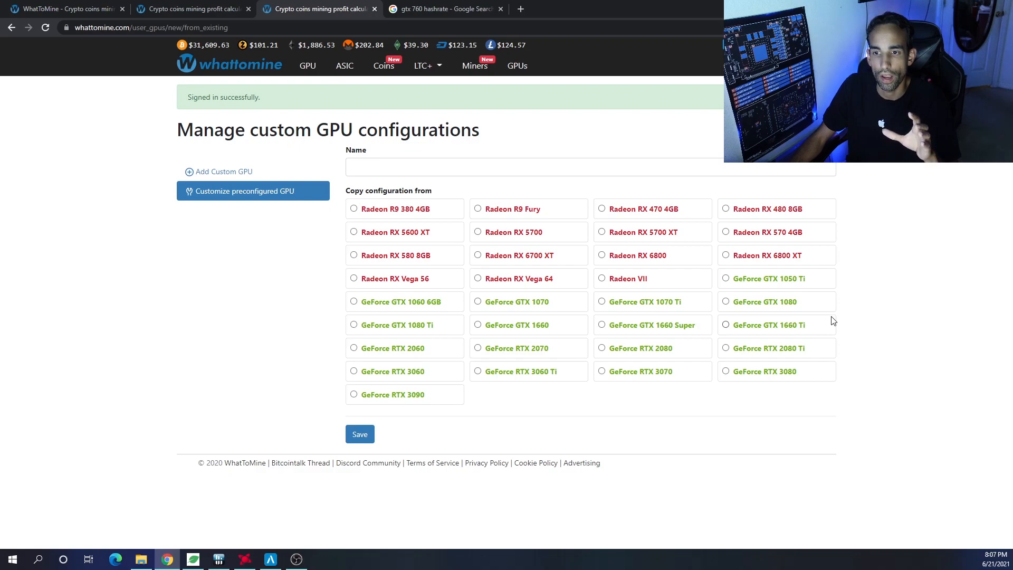
{"action": "left_click", "coordinate": [303, 65]}
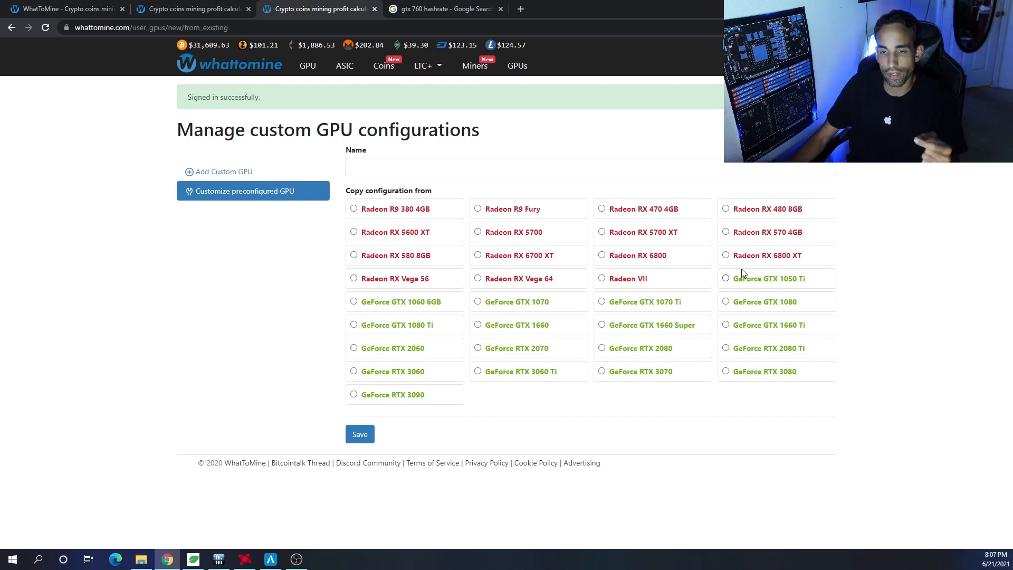
{"action": "mouse_move", "coordinate": [698, 275]}
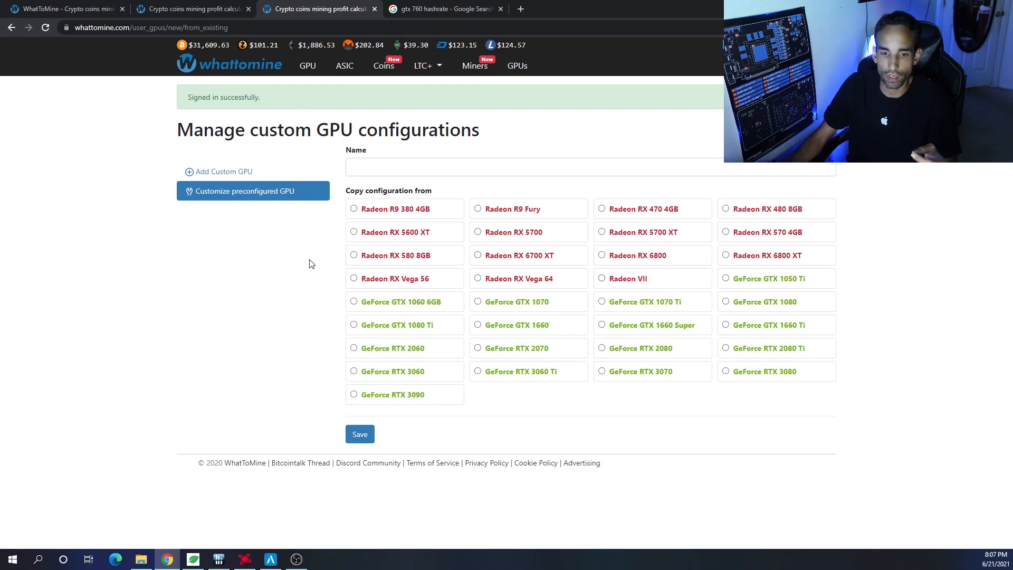
{"action": "mouse_move", "coordinate": [513, 280]}
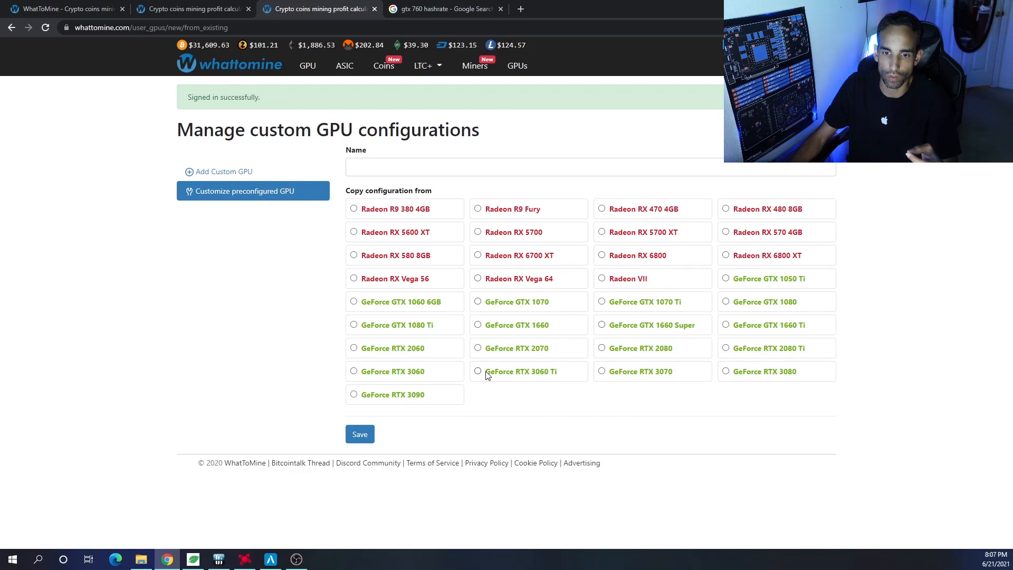
{"action": "left_click", "coordinate": [478, 370]}
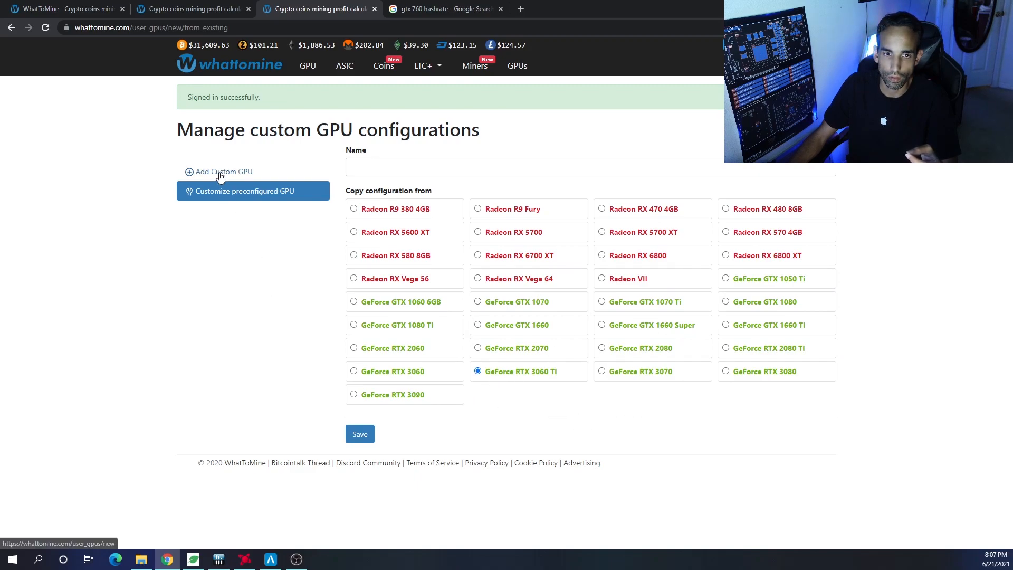
Add a new custom GPU named GTX 760 with NVIDIA kept as its manufacturer.
{"action": "left_click", "coordinate": [223, 171]}
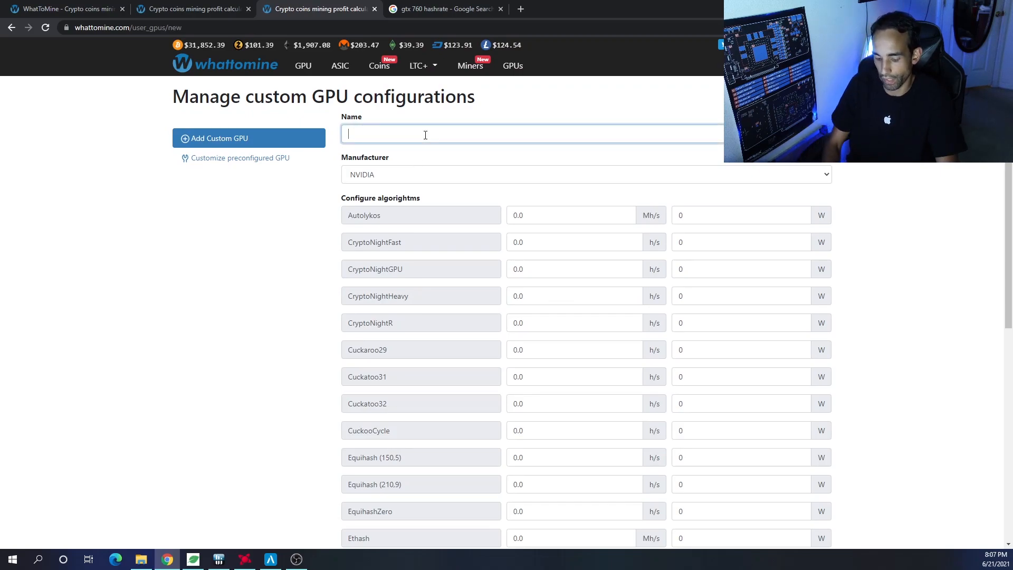
{"action": "type", "text": "GTX 76"}
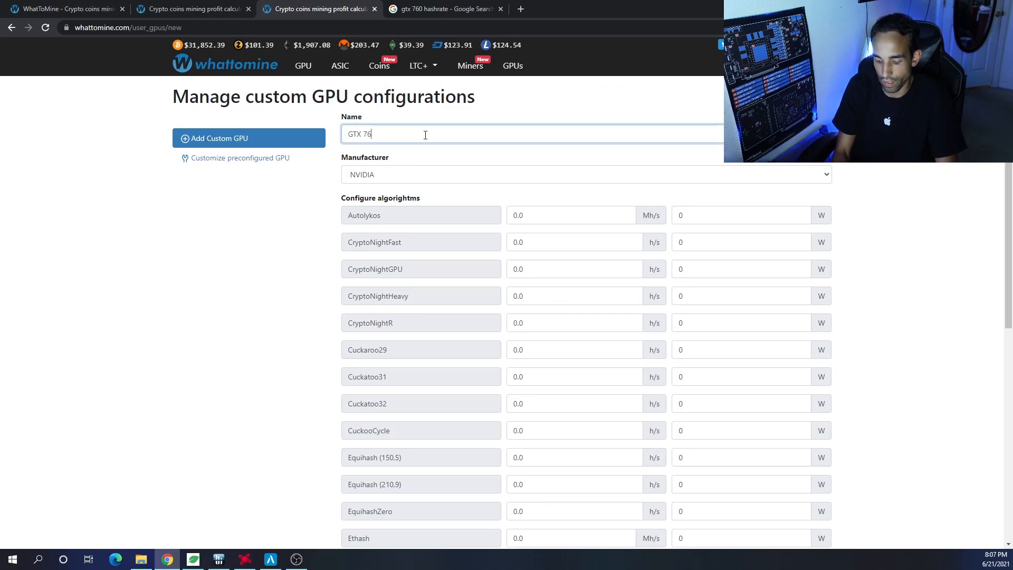
{"action": "left_click", "coordinate": [584, 174]}
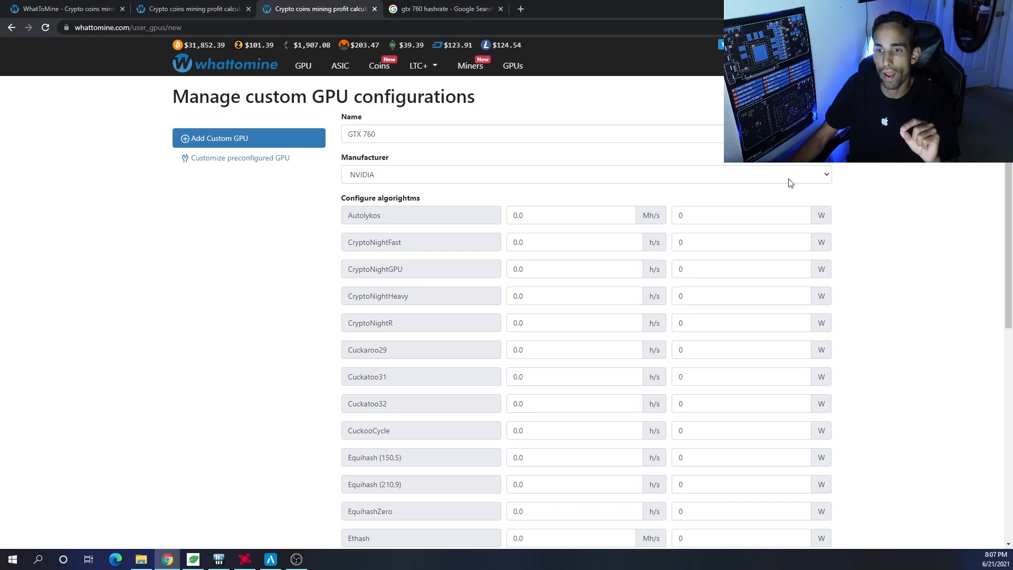
{"action": "left_click", "coordinate": [584, 174]}
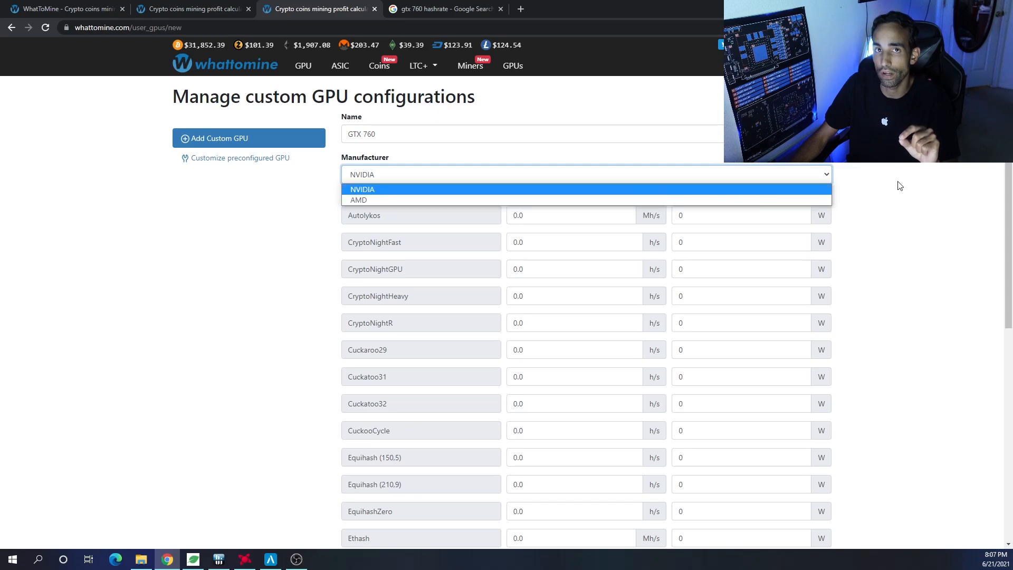
{"action": "left_click", "coordinate": [362, 188]}
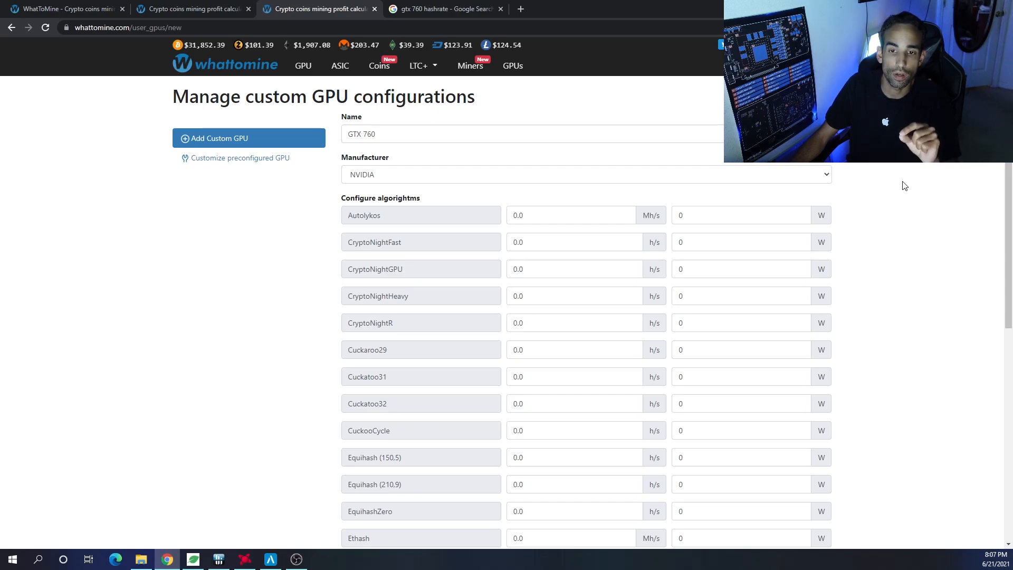
{"action": "left_click", "coordinate": [585, 174]}
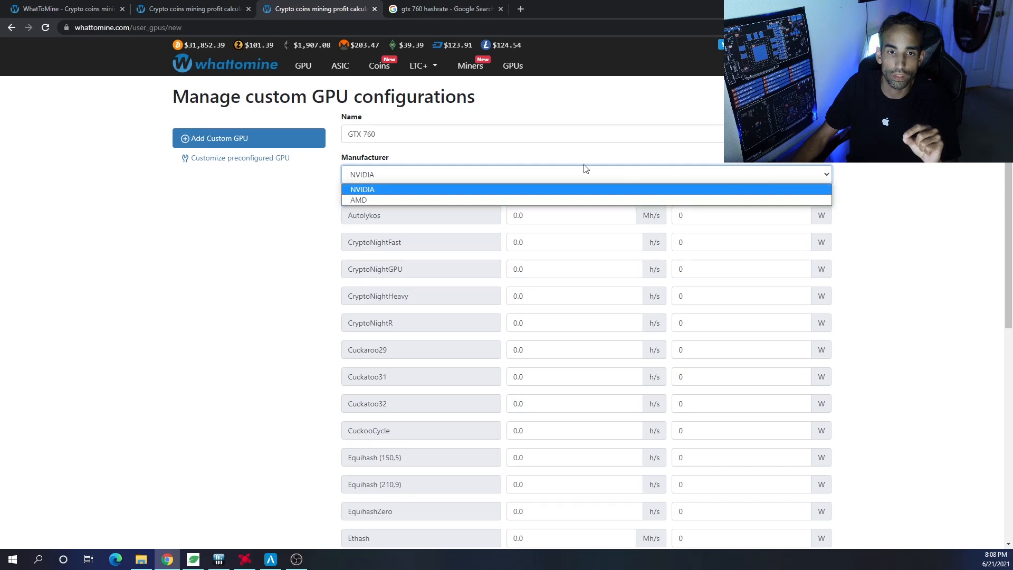
{"action": "left_click", "coordinate": [303, 65]}
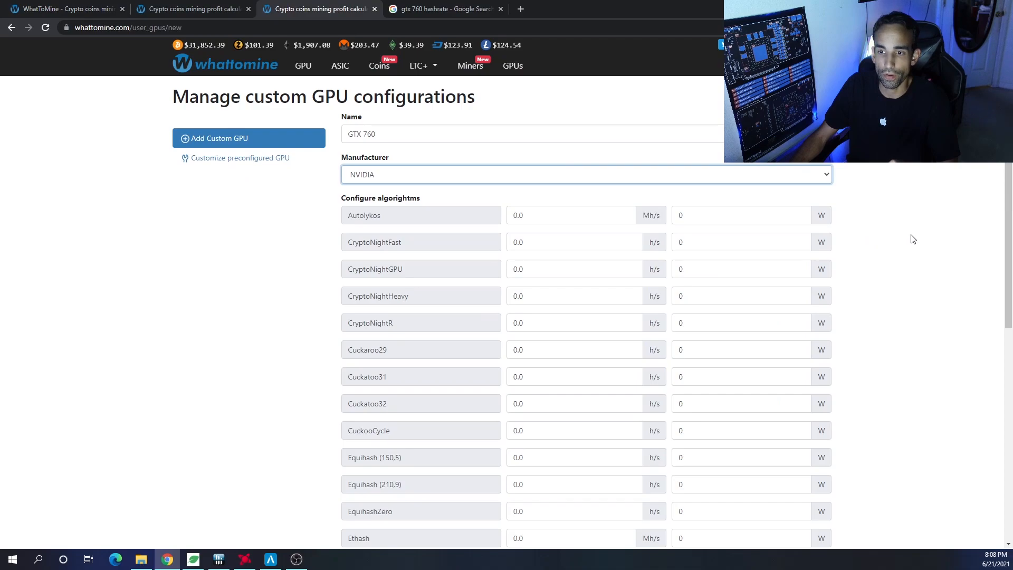
Review the GTX 760 form's algorithm rows, then bring up the gtx 760 hashrate web search results.
{"action": "scroll", "scroll_direction": "down", "scroll_amount": 3}
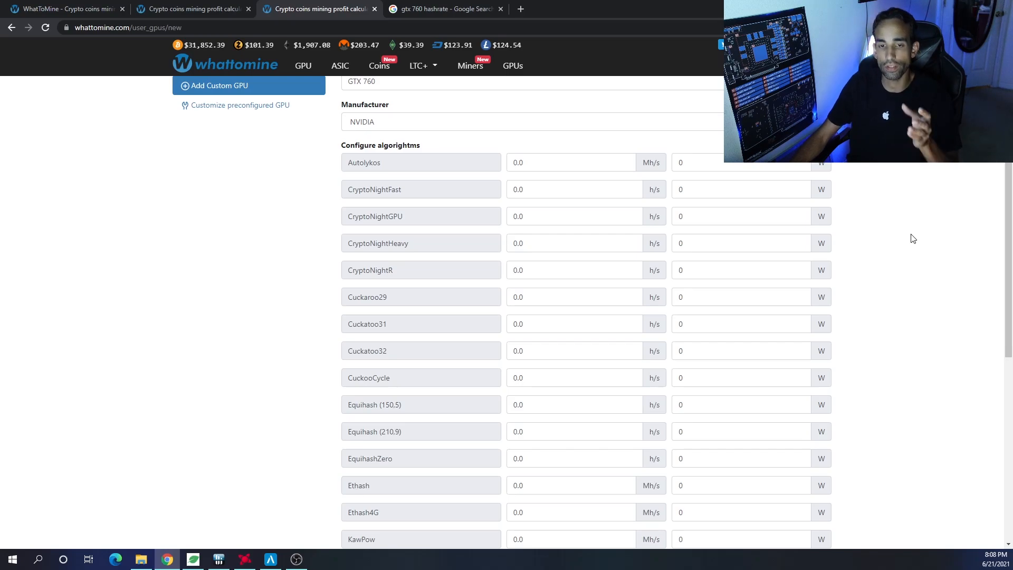
{"action": "mouse_move", "coordinate": [876, 232]}
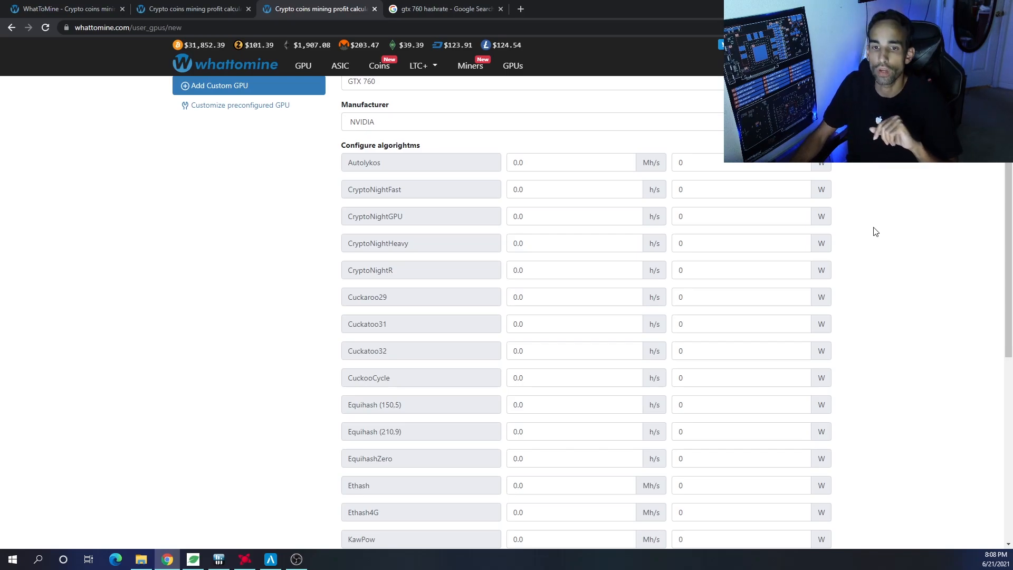
{"action": "left_click", "coordinate": [571, 162]}
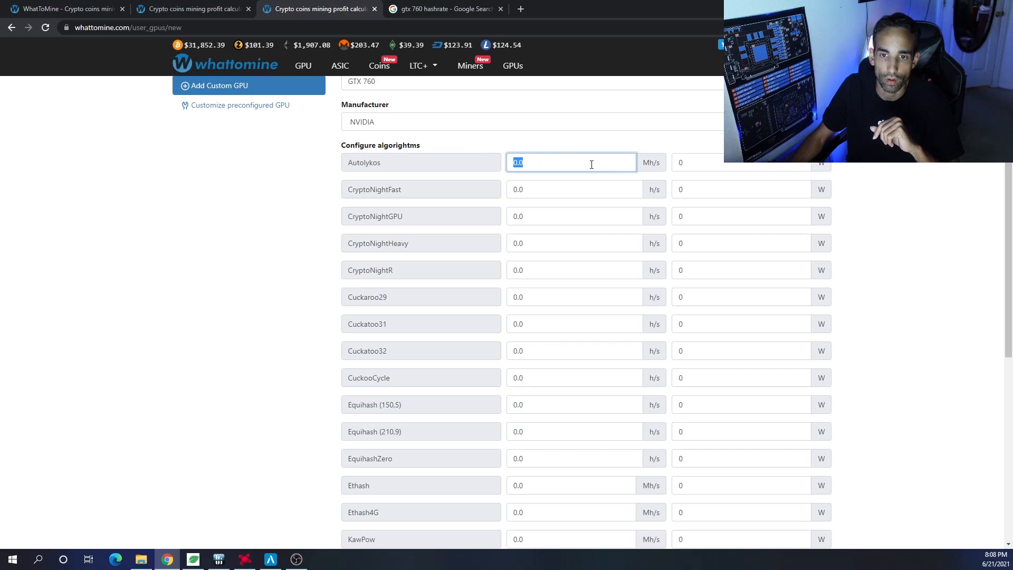
{"action": "mouse_move", "coordinate": [571, 212]}
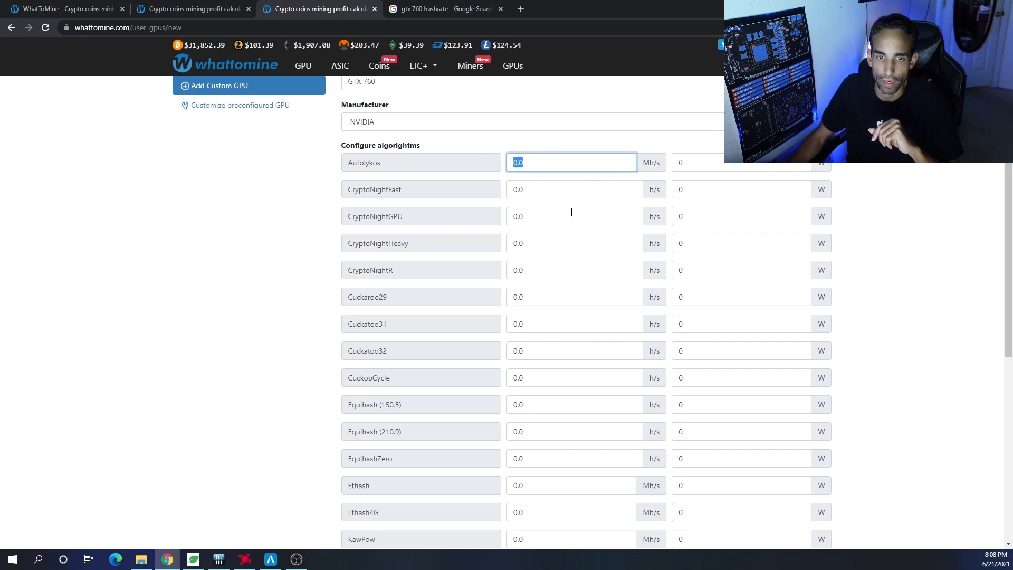
{"action": "scroll", "scroll_direction": "down", "scroll_amount": 3}
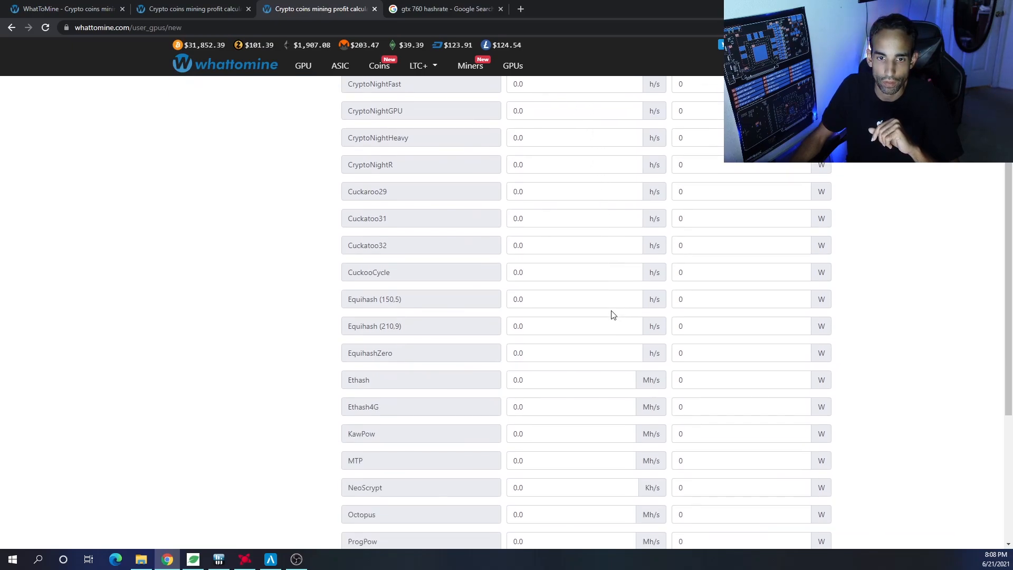
{"action": "scroll", "scroll_direction": "down", "scroll_amount": 3}
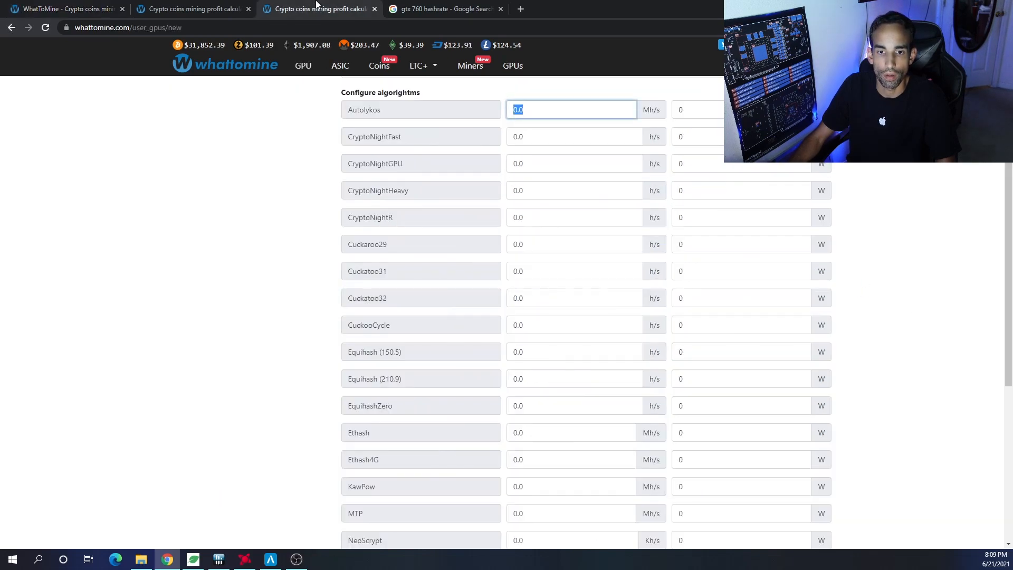
{"action": "scroll", "scroll_direction": "up", "scroll_amount": 3}
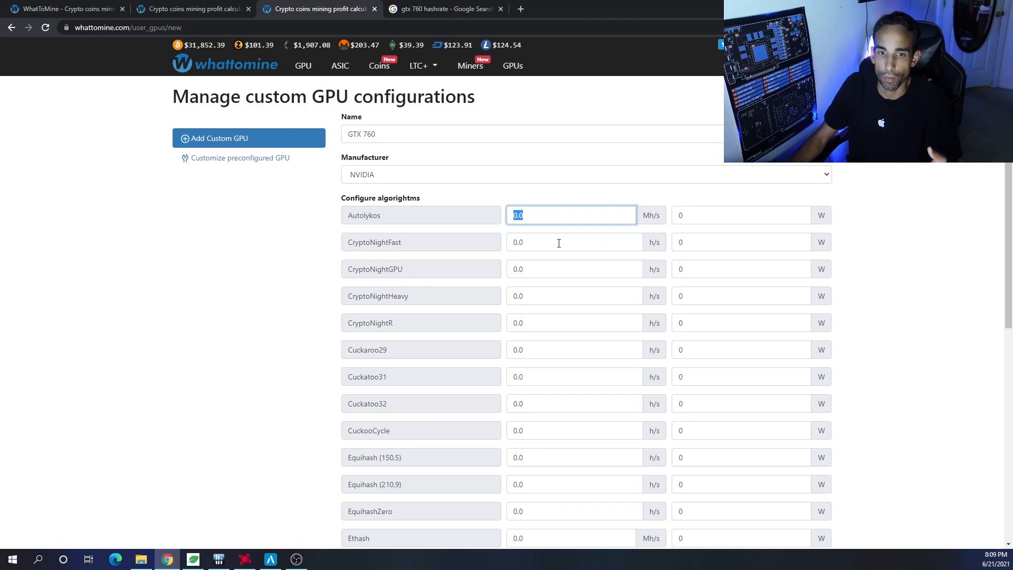
{"action": "left_click", "coordinate": [442, 9]}
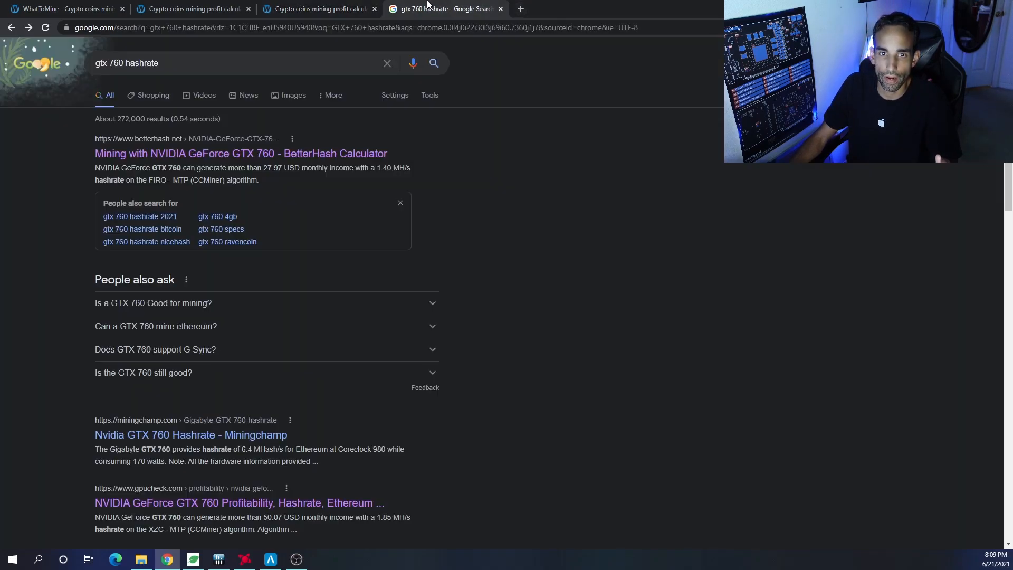
Open BetterHash's GTX 760 profitability page in a new tab and note its 1.82 MH/s Ethash hashrate.
{"action": "right_click", "coordinate": [241, 153]}
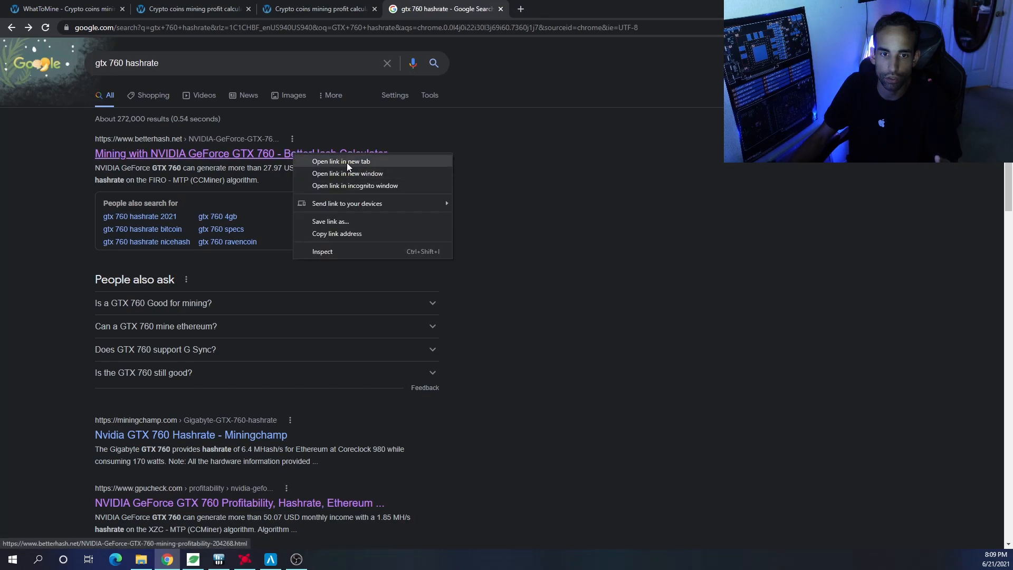
{"action": "left_click", "coordinate": [340, 160]}
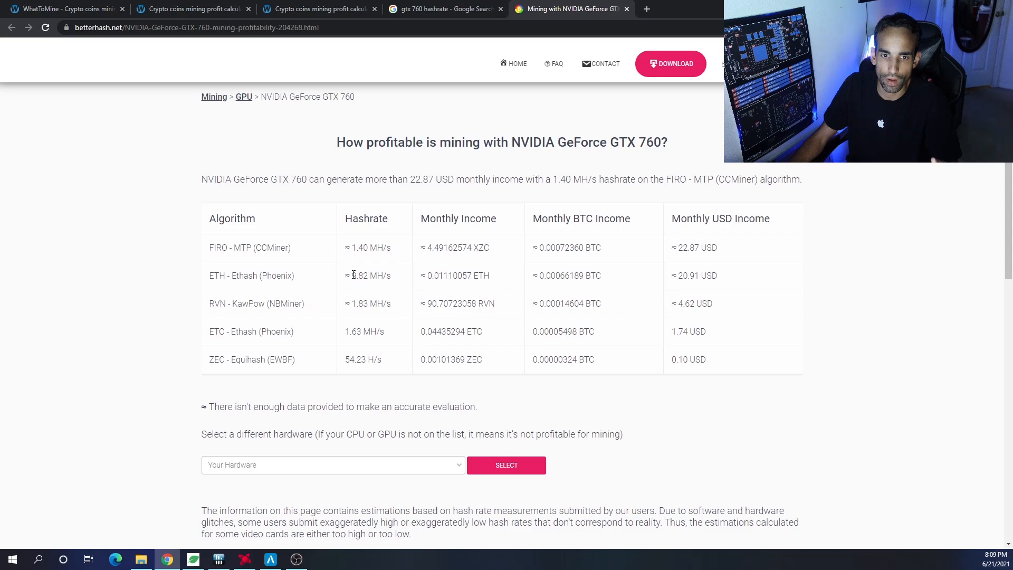
{"action": "double_click", "coordinate": [360, 275]}
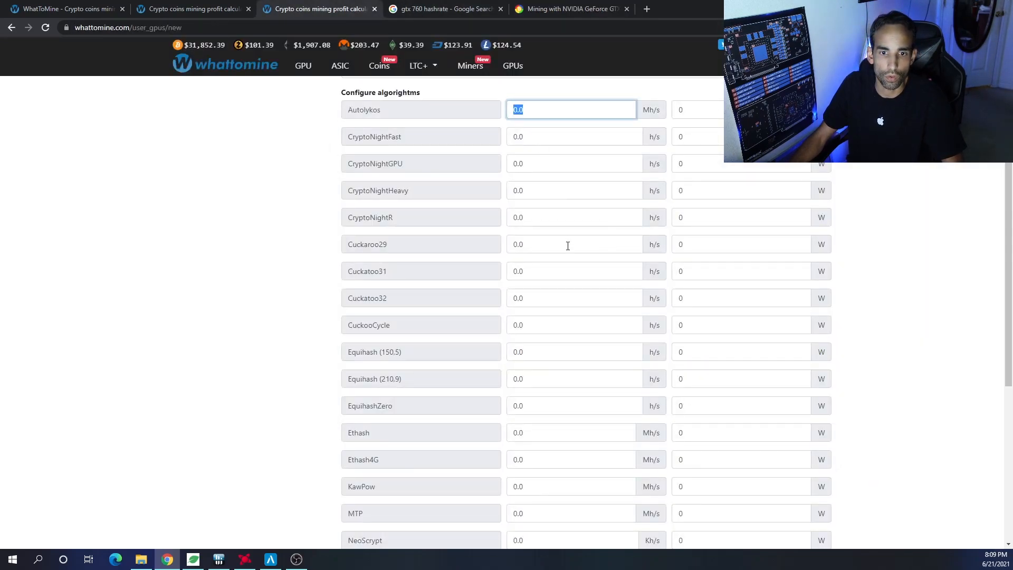
Enter Ethash4G at 9.82 Mh/s and 150 W for the GTX 760 and save the configuration.
{"action": "scroll", "scroll_direction": "down", "scroll_amount": 3}
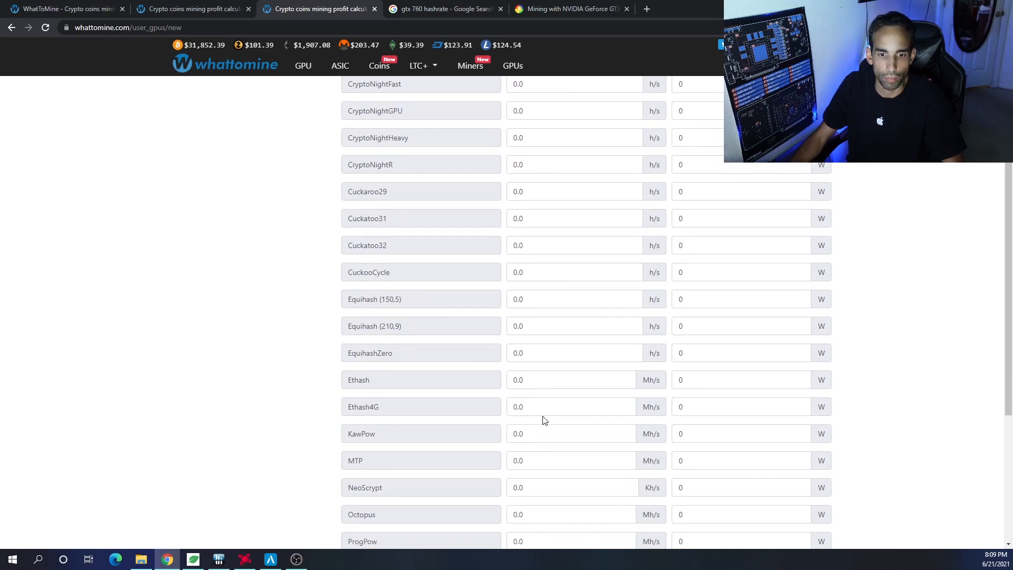
{"action": "type", "text": "9.82"}
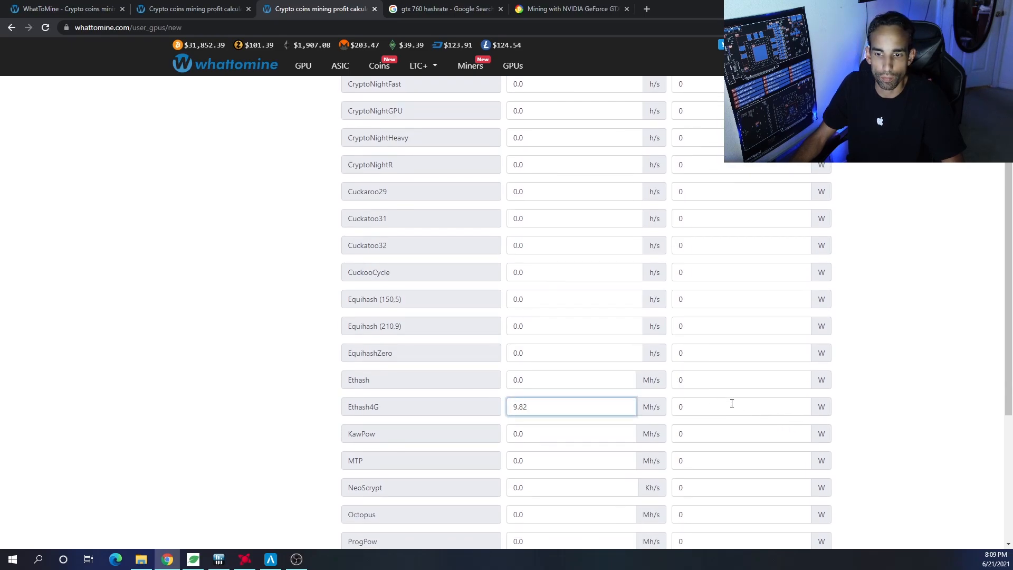
{"action": "left_click", "coordinate": [571, 8]}
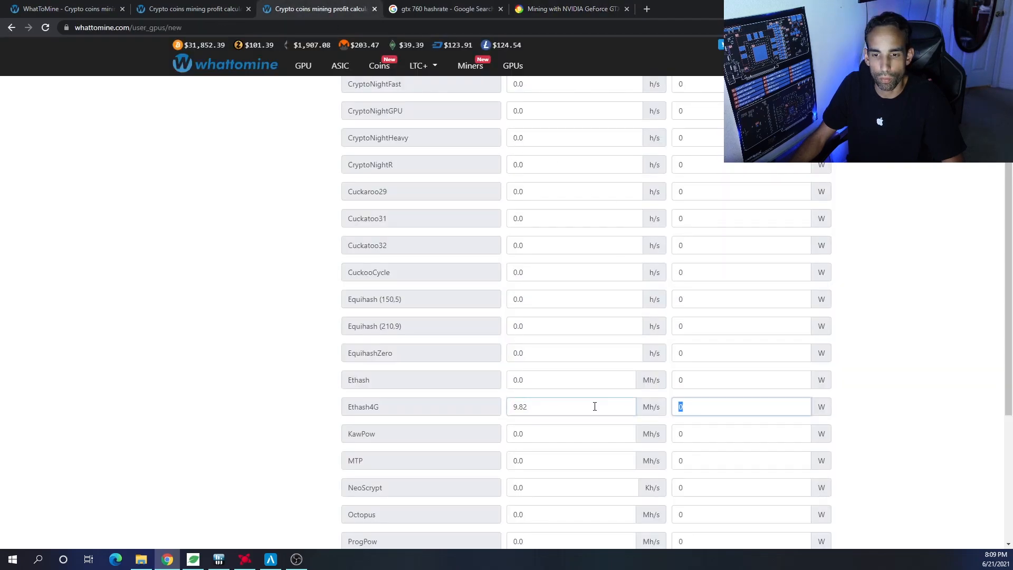
{"action": "type", "text": "150"}
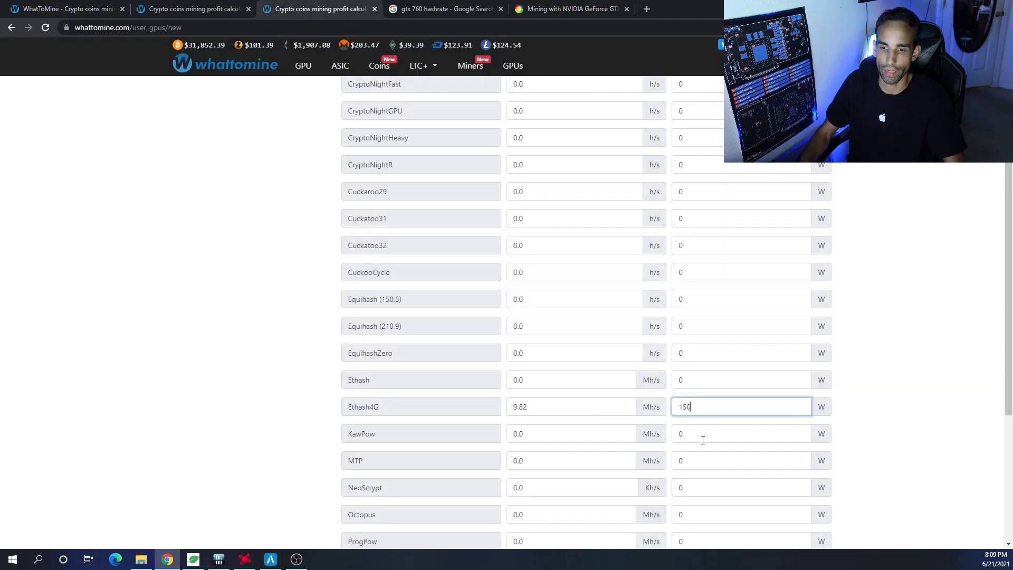
{"action": "scroll", "scroll_direction": "down", "scroll_amount": 3}
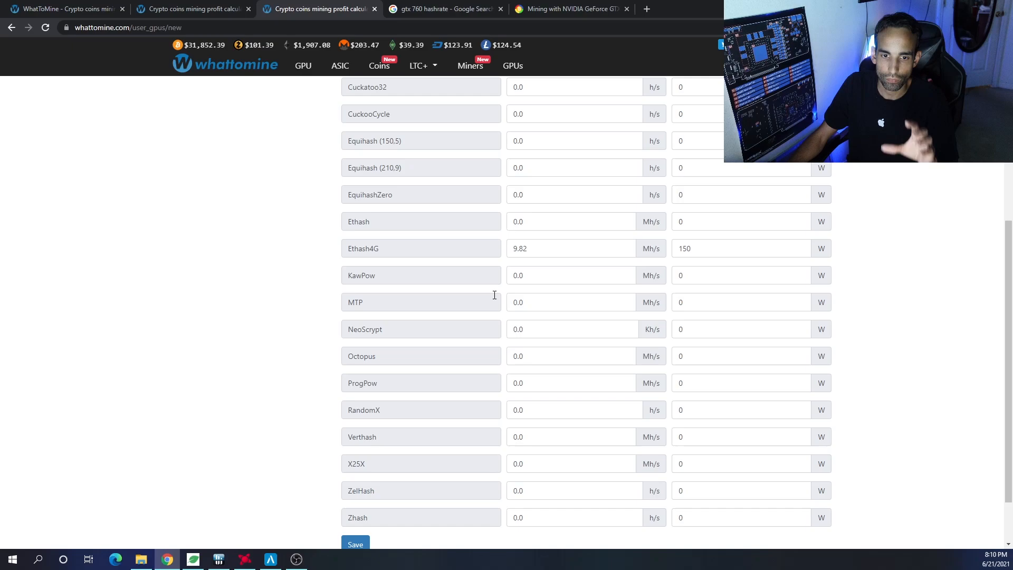
{"action": "left_click", "coordinate": [571, 329]}
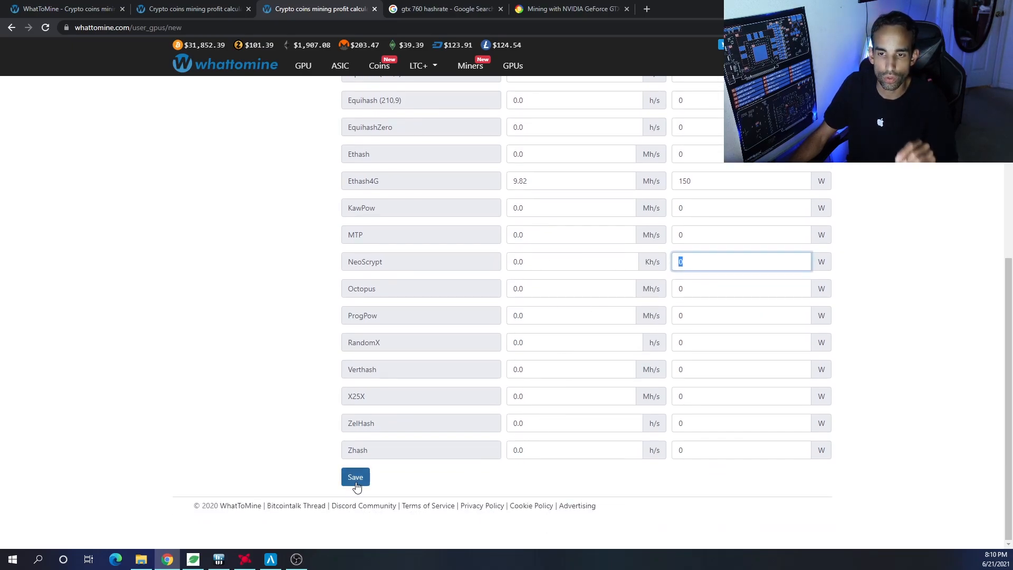
{"action": "left_click", "coordinate": [355, 477]}
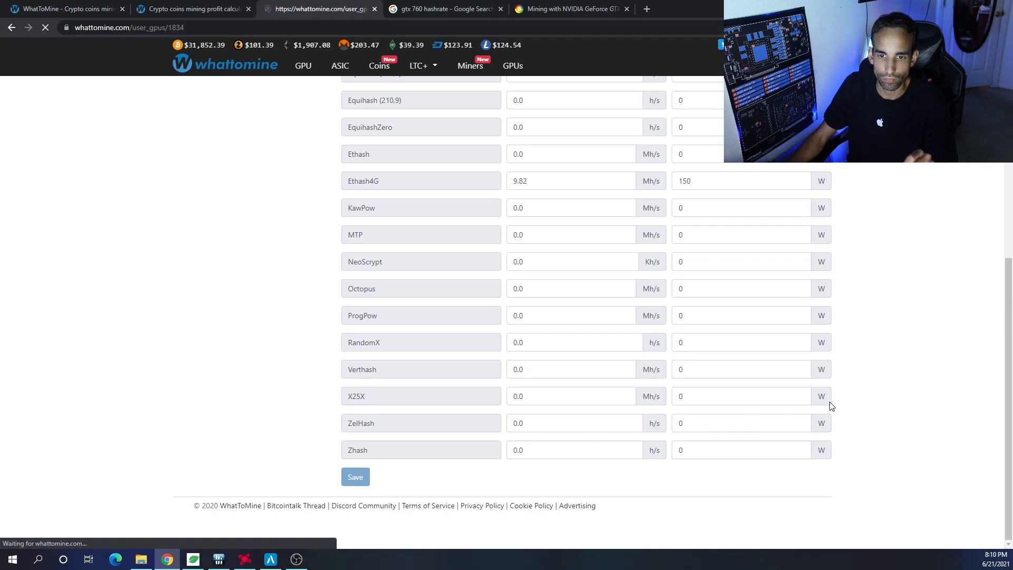
Reopen the saved GTX 760 from the sidebar and check Ethash4G still reads 9.82 Mh/s at 150 W.
{"action": "left_click", "coordinate": [355, 477]}
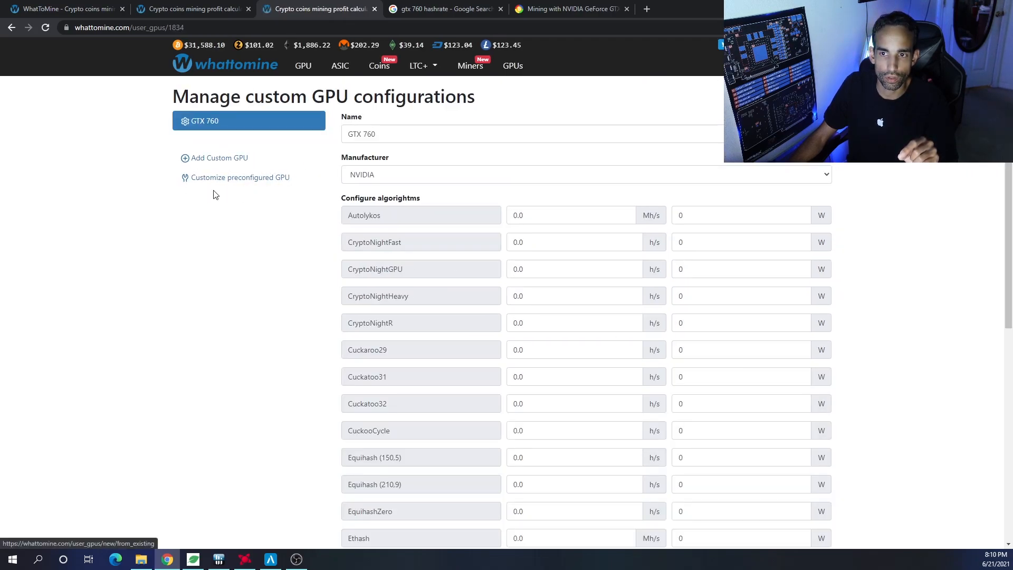
{"action": "mouse_move", "coordinate": [258, 180]}
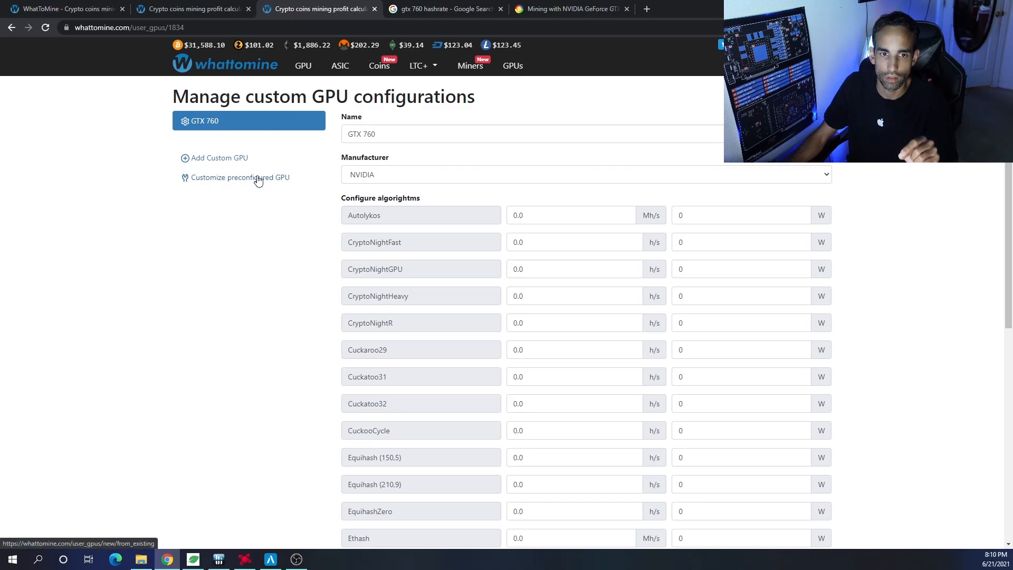
{"action": "left_click", "coordinate": [242, 177]}
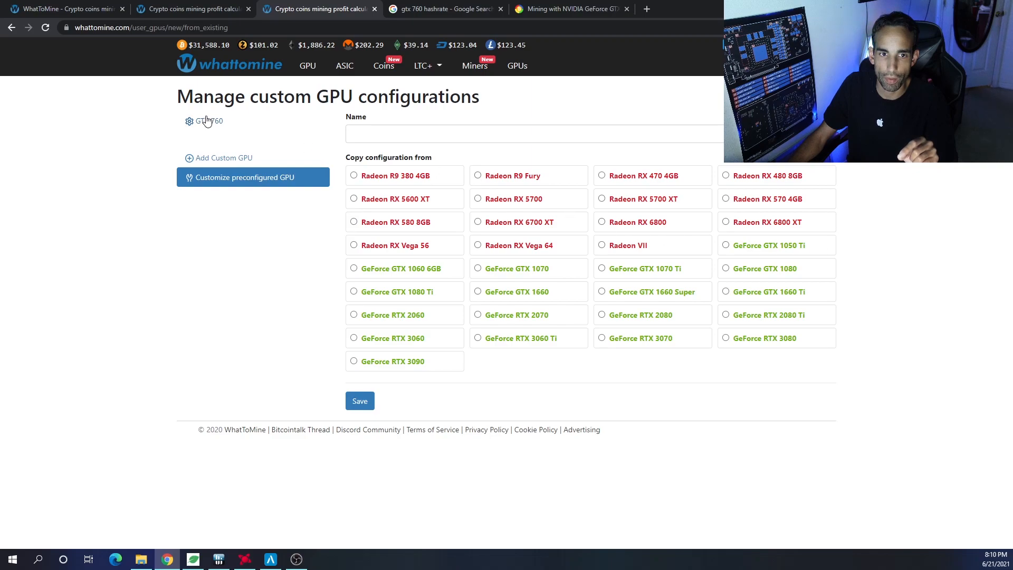
{"action": "left_click", "coordinate": [207, 120]}
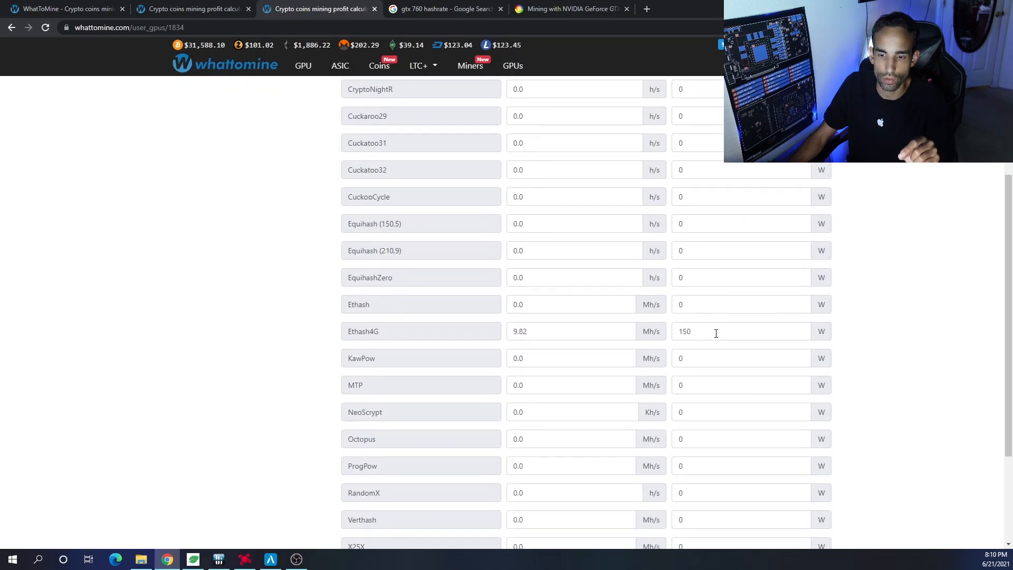
{"action": "scroll", "scroll_direction": "down", "scroll_amount": 3}
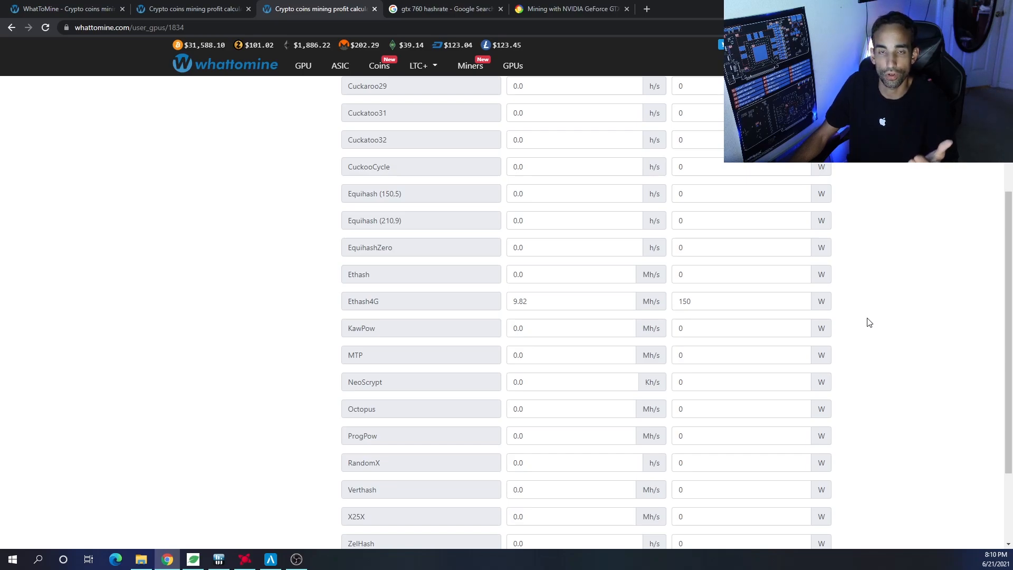
{"action": "mouse_move", "coordinate": [856, 317]}
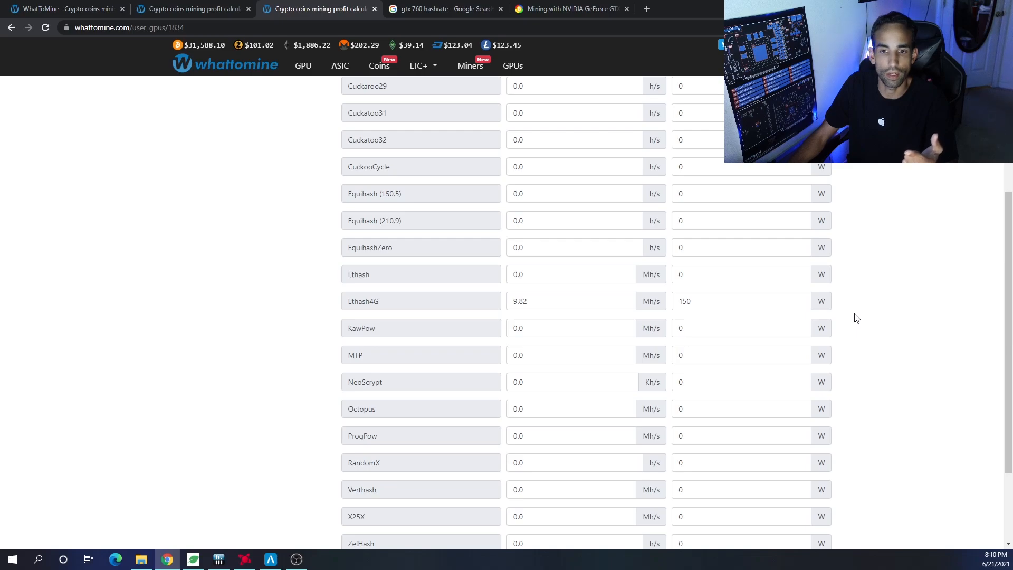
{"action": "mouse_move", "coordinate": [850, 320]}
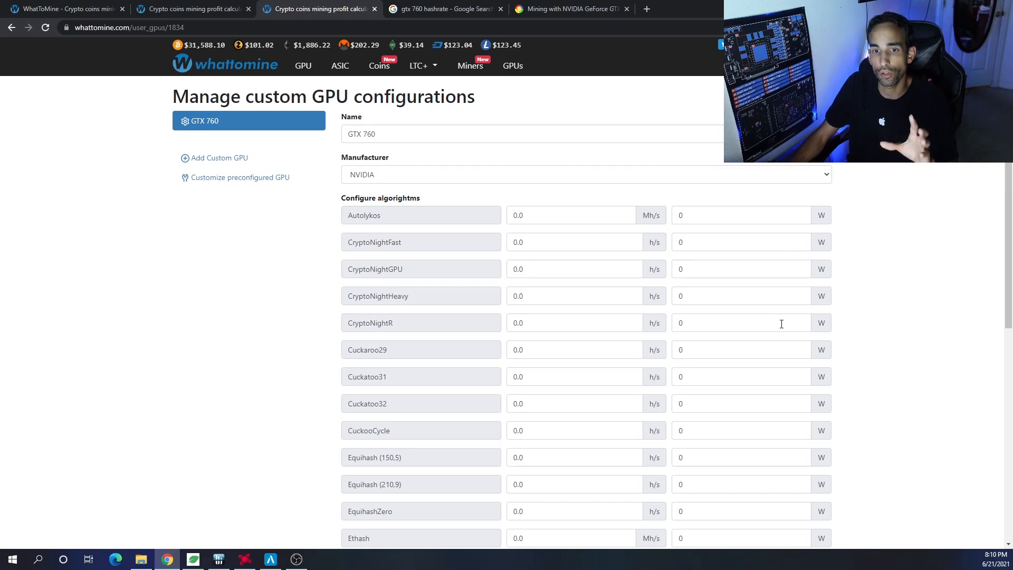
{"action": "mouse_move", "coordinate": [811, 327]}
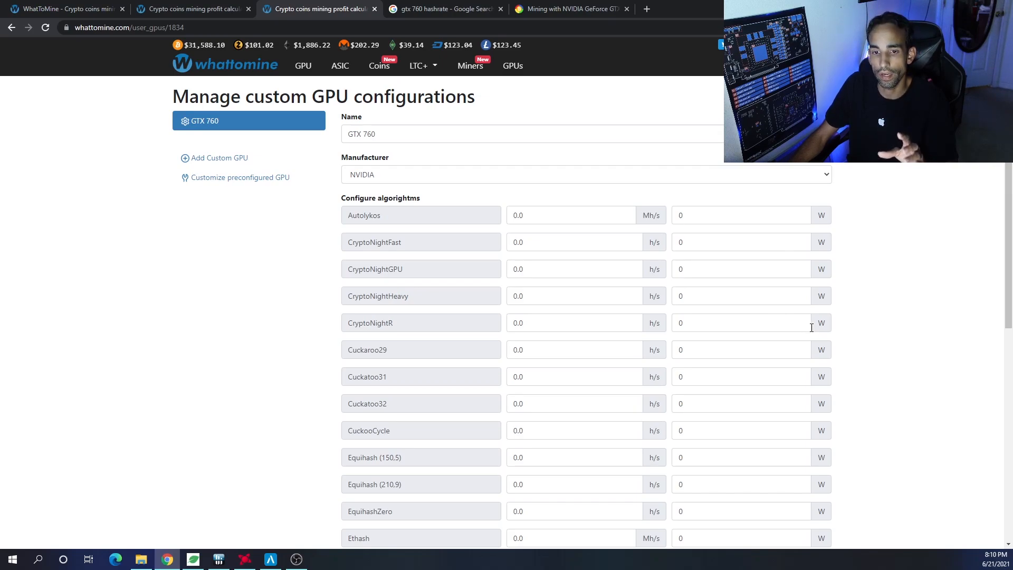